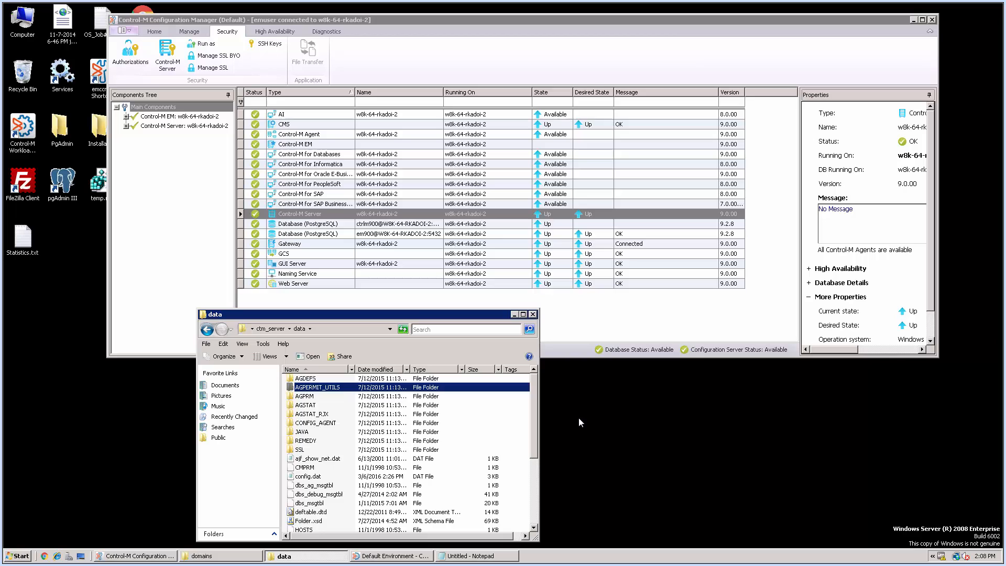
mouse_move(344, 336)
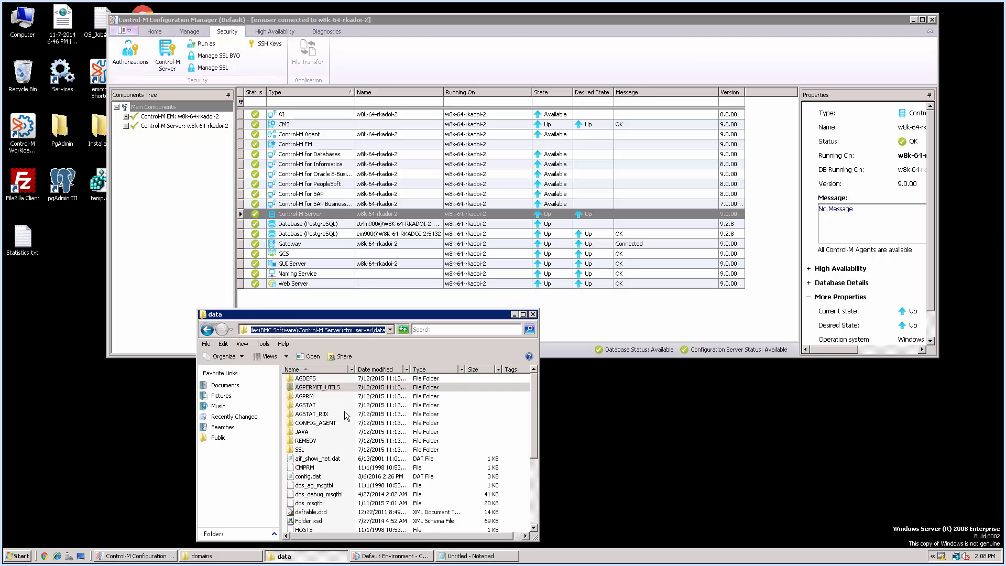
Duplicate config.dat in the ctm_server data folder as 'config - Copy.dat'
left_click(307, 476)
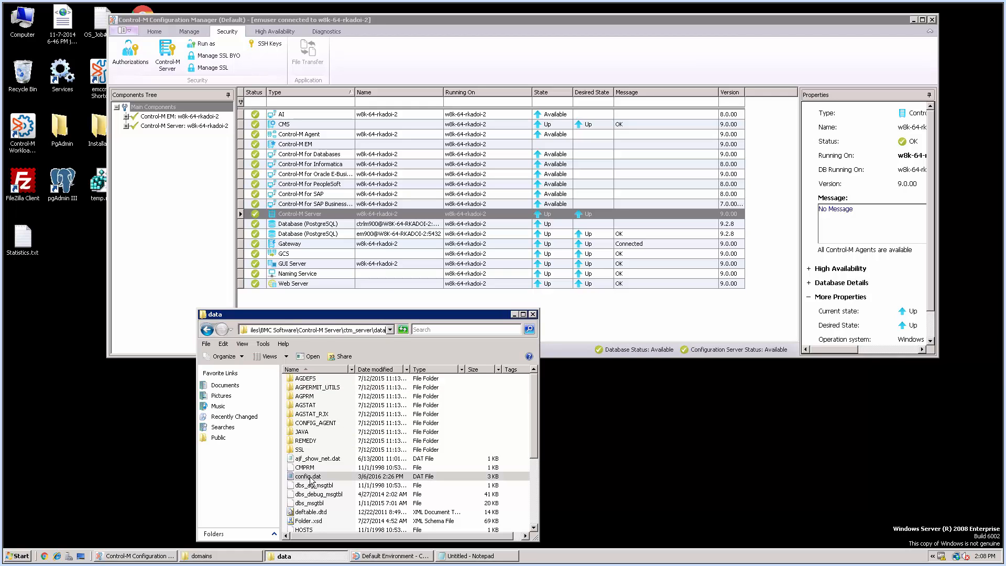
right_click(306, 476)
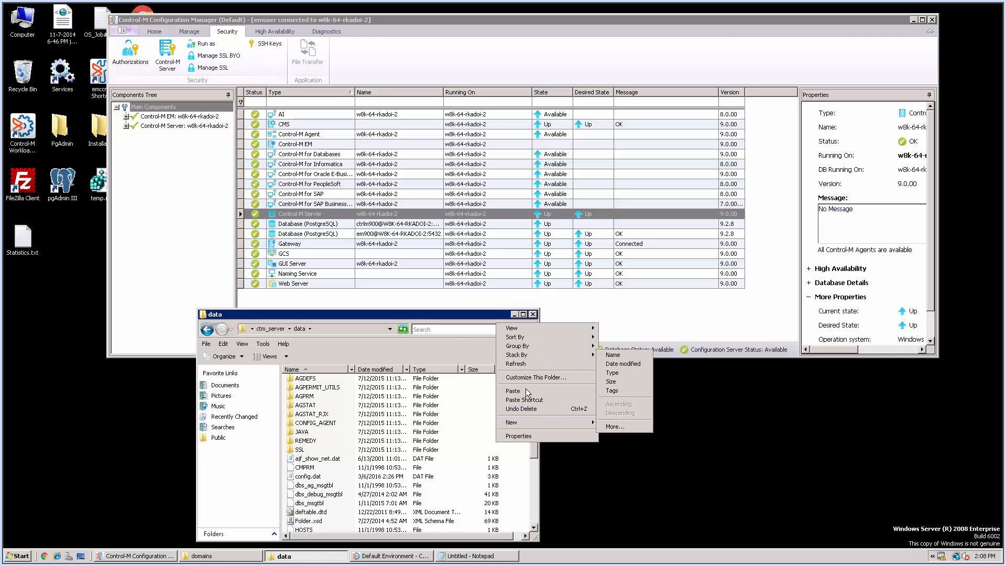
left_click(512, 390)
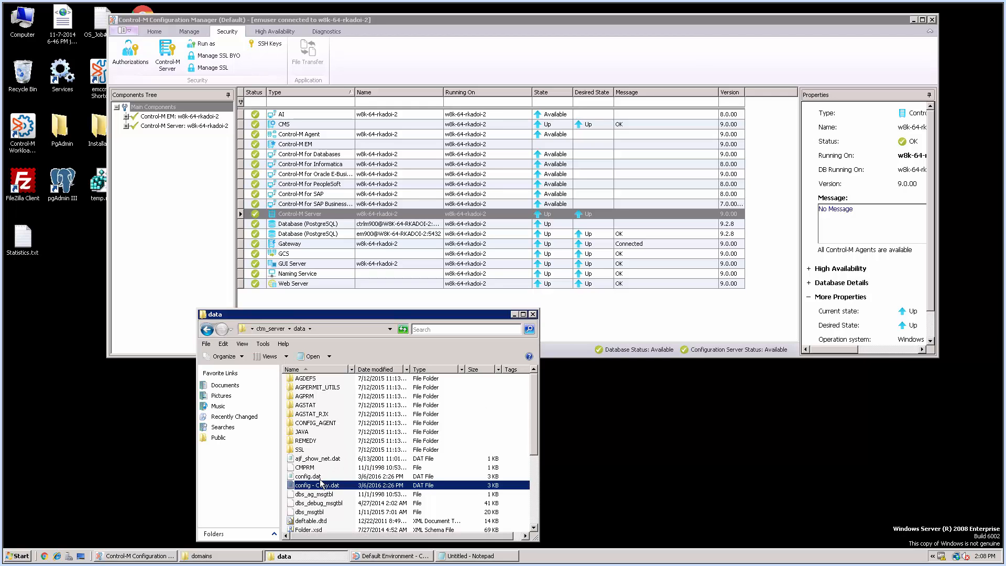
Append 'STATISTICS_CLEANUP_IN_NEWDAY N' as the last line of config.dat and save
double_click(307, 476)
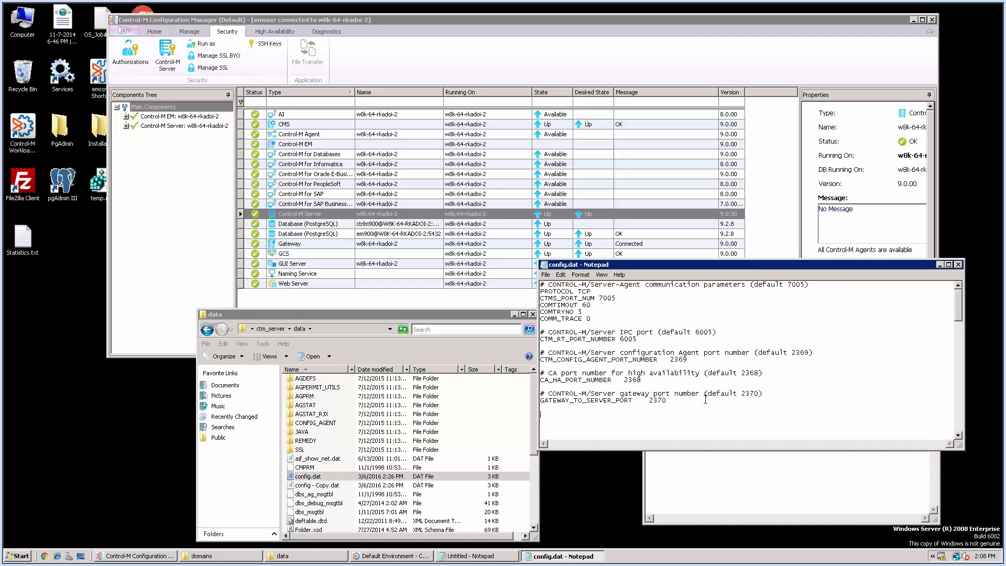
type("STATISTICS_CLEANUP_IN_NEWDAY N")
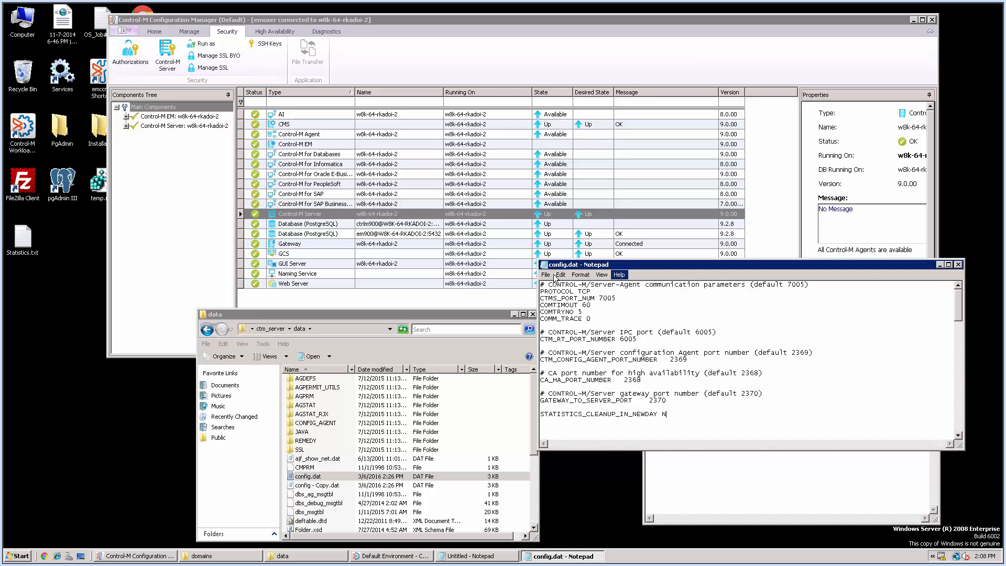
left_click(545, 274)
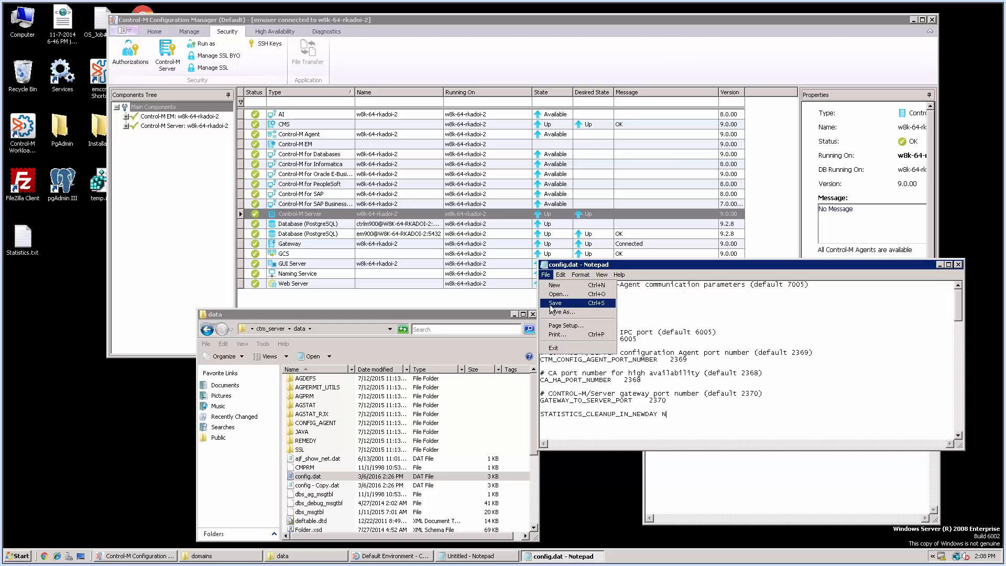
left_click(554, 303)
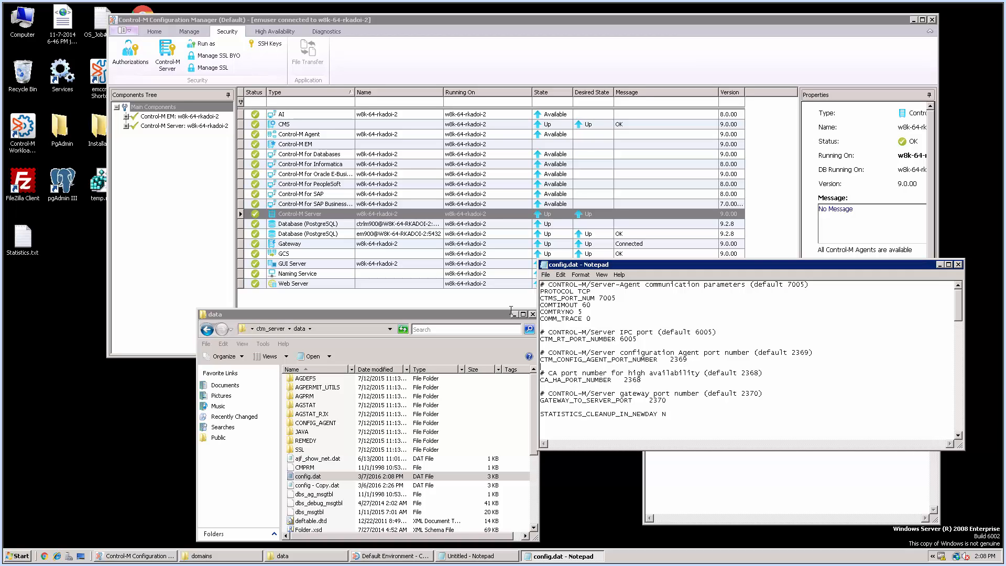
Set the Control-M Server desired state to Recycle and confirm
right_click(300, 214)
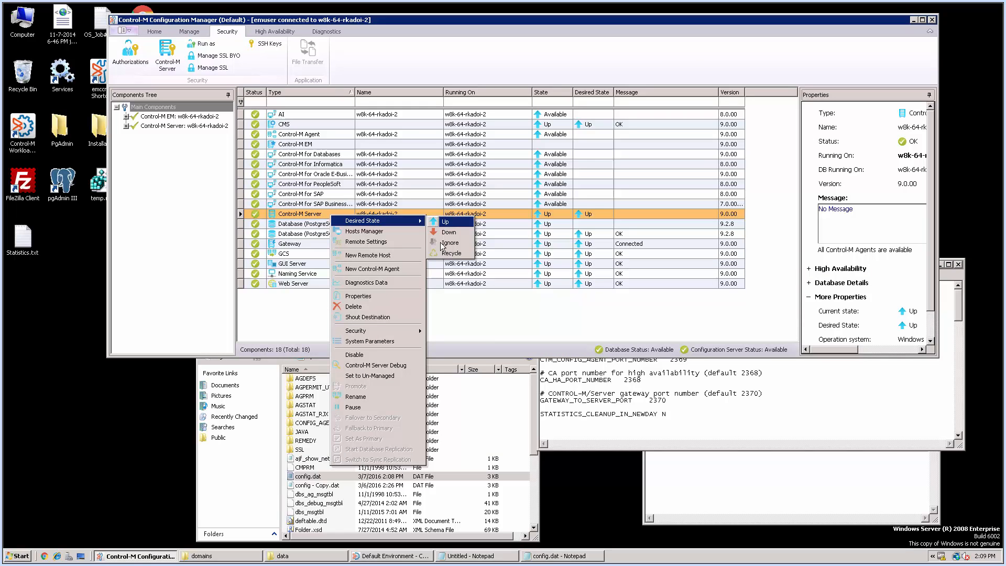
left_click(451, 253)
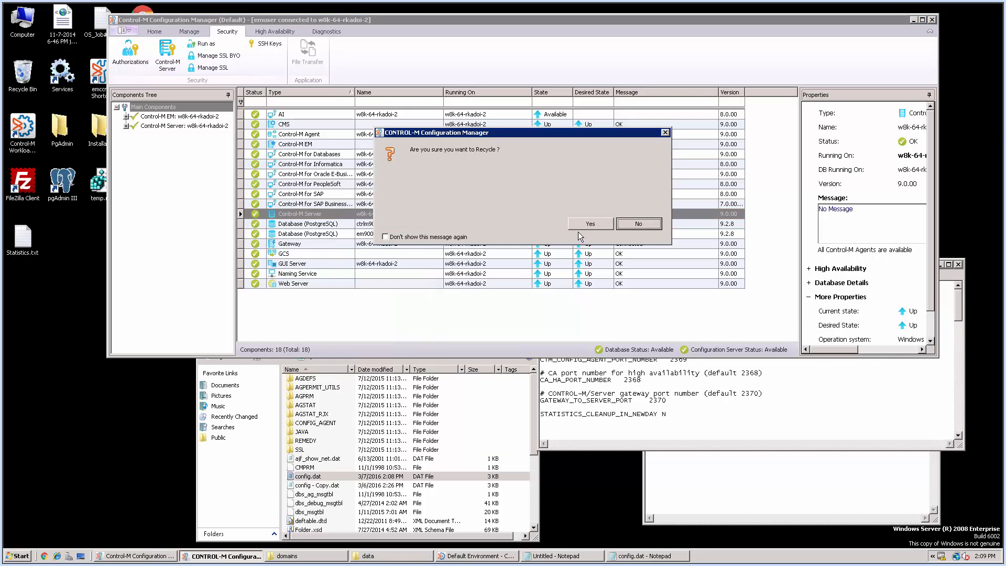
left_click(590, 224)
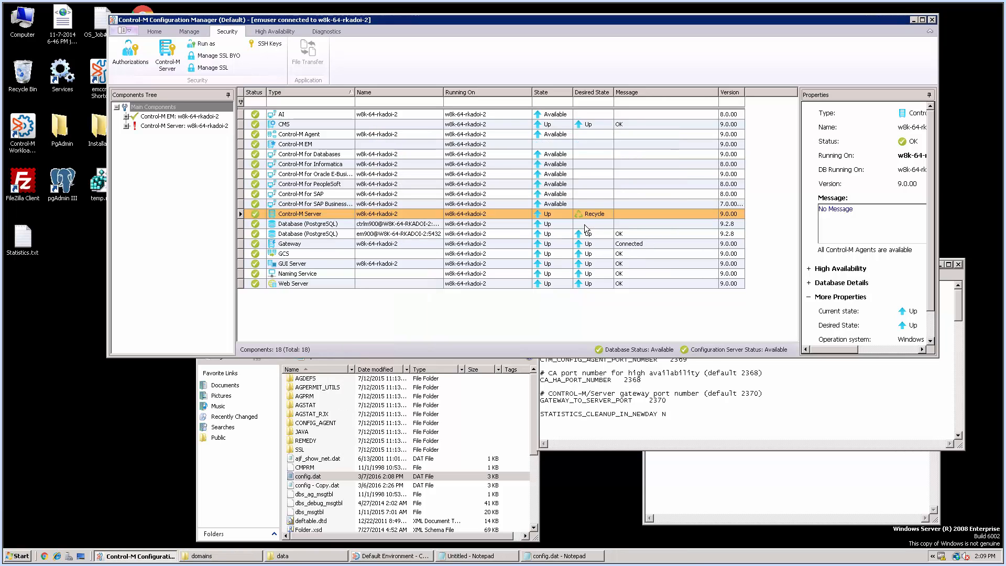
mouse_move(588, 268)
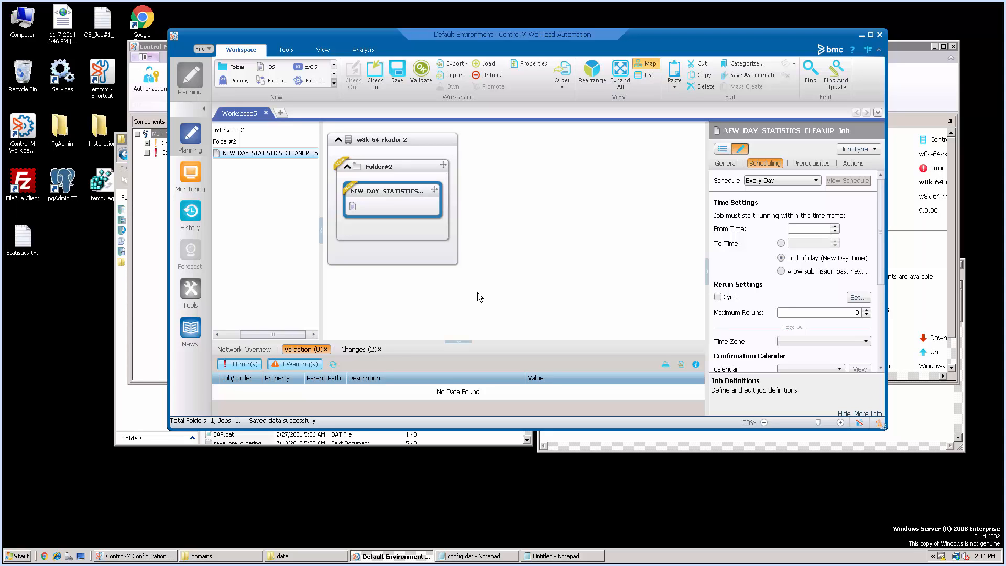
mouse_move(416, 194)
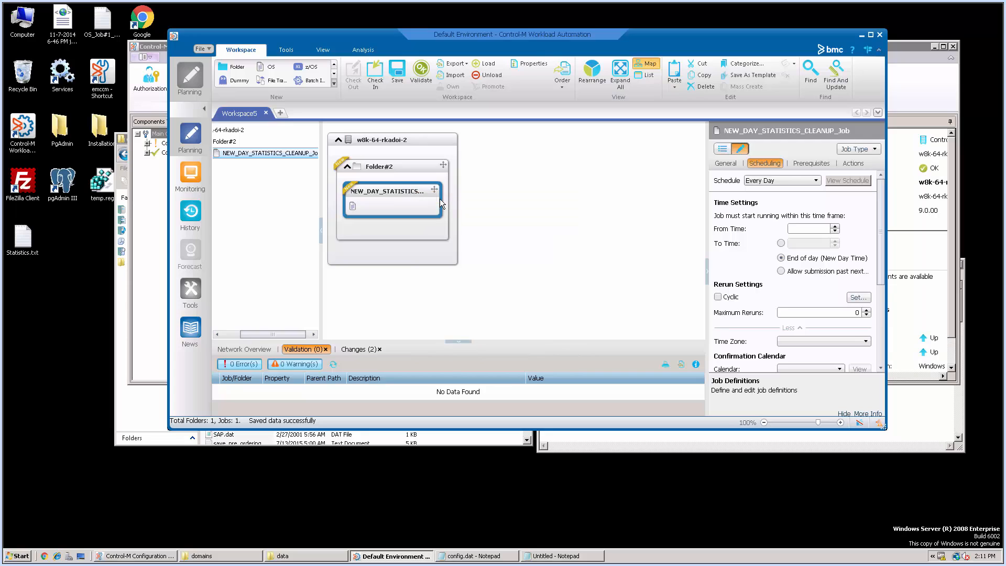
Open NEW_DAY_STATISTICS_CLEANUP_Job and inspect its 'ctmruninf -PURGE' command field
double_click(388, 191)
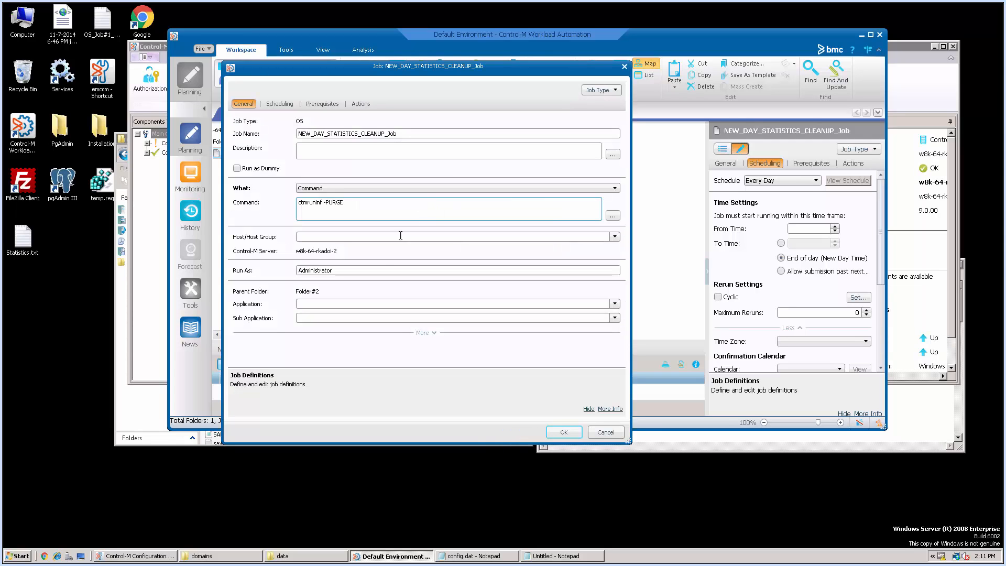
left_click(382, 202)
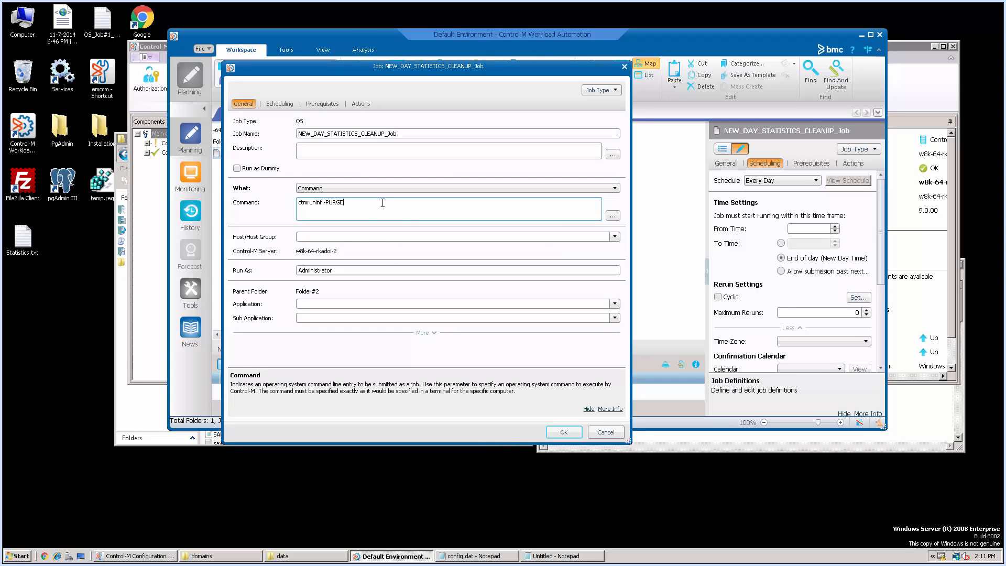